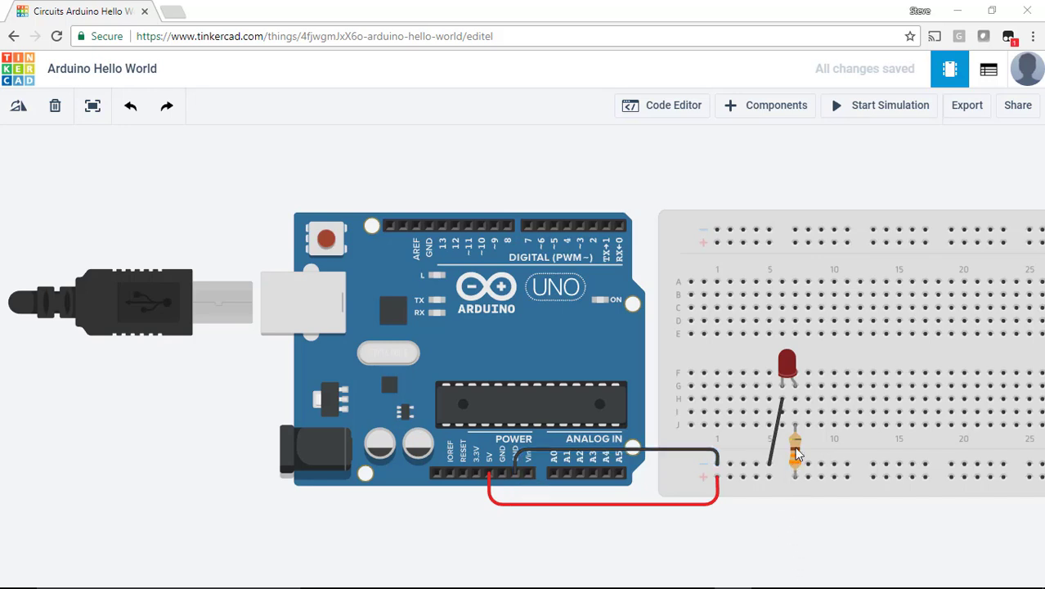
{"action": "left_click", "coordinate": [795, 451]}
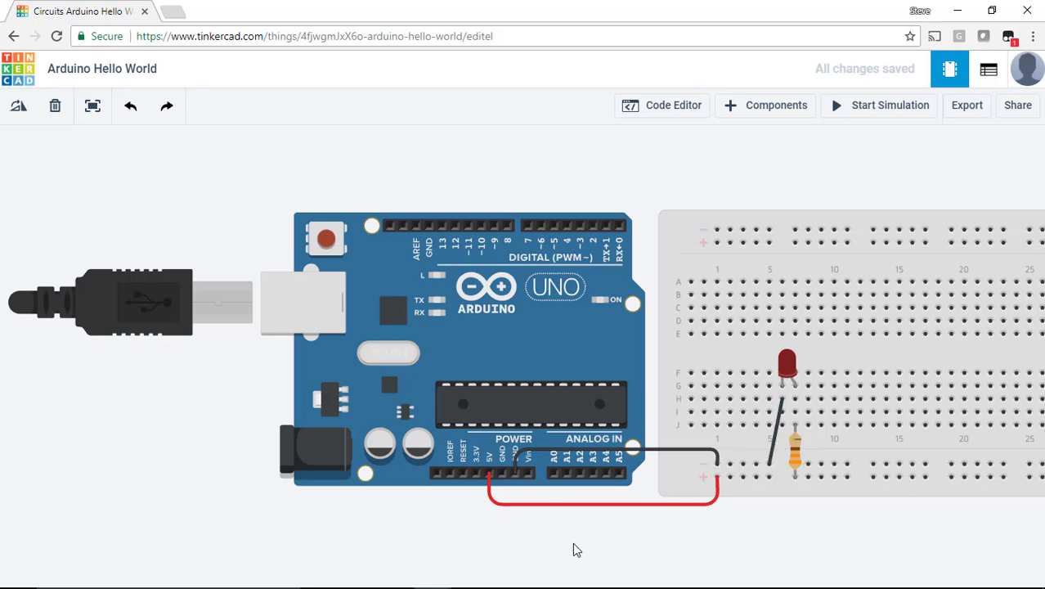
{"action": "mouse_move", "coordinate": [853, 108]}
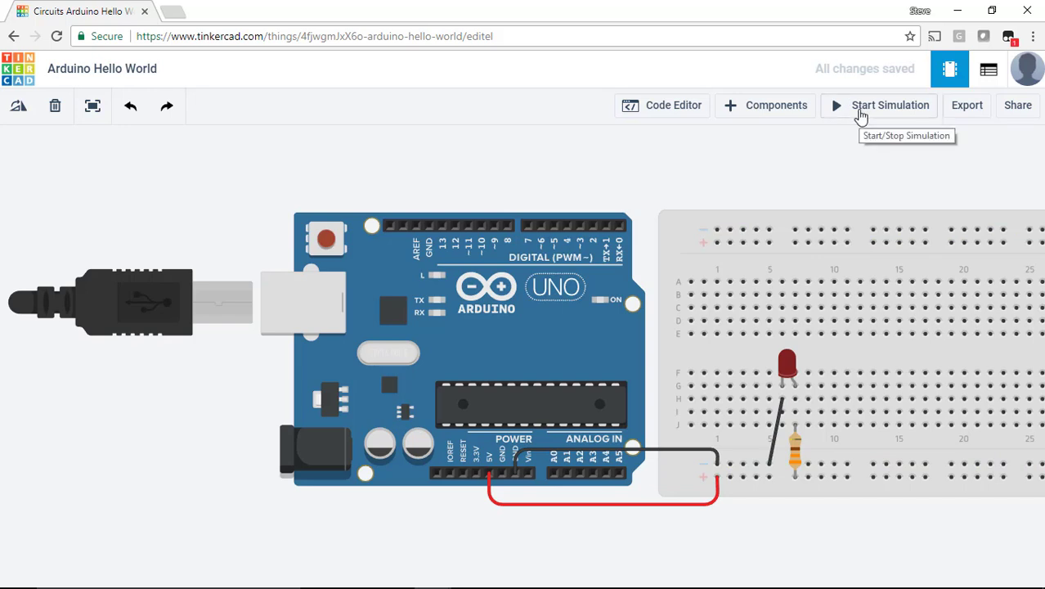
{"action": "mouse_move", "coordinate": [889, 105]}
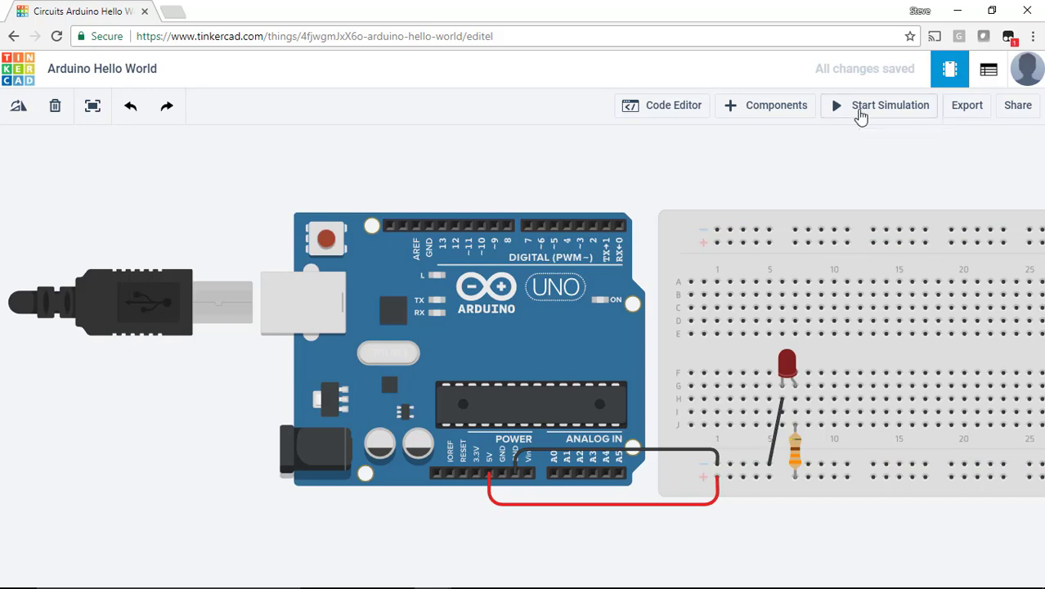
{"action": "left_click", "coordinate": [890, 104]}
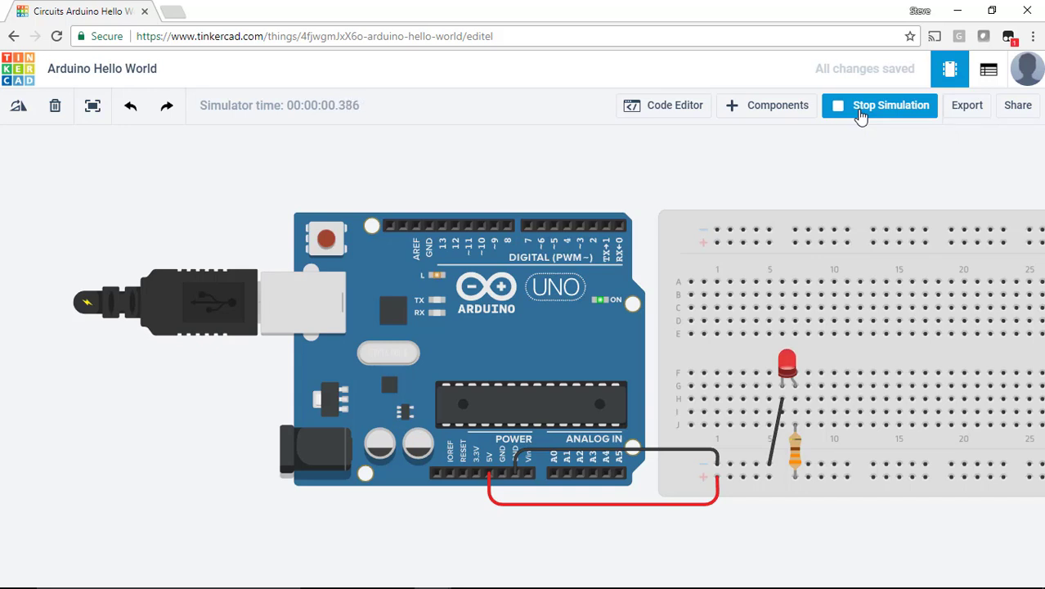
{"action": "left_click", "coordinate": [879, 105]}
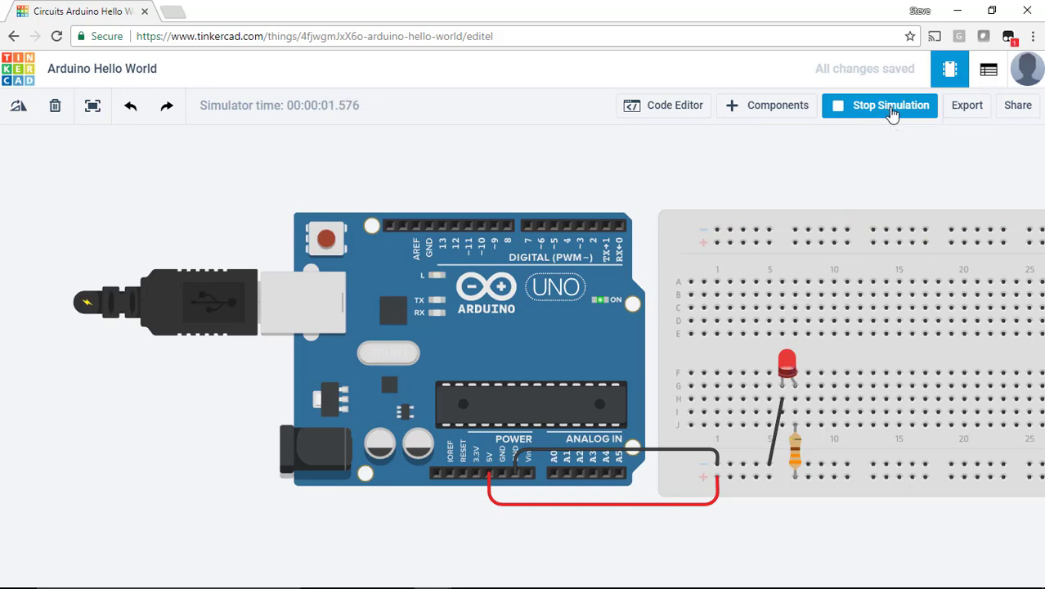
{"action": "left_click", "coordinate": [891, 104]}
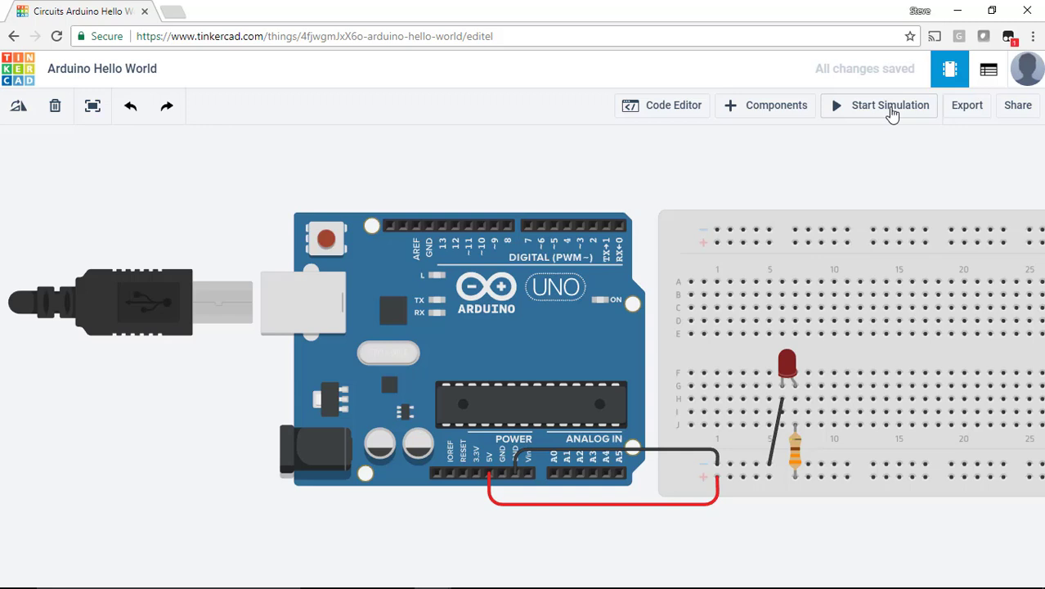